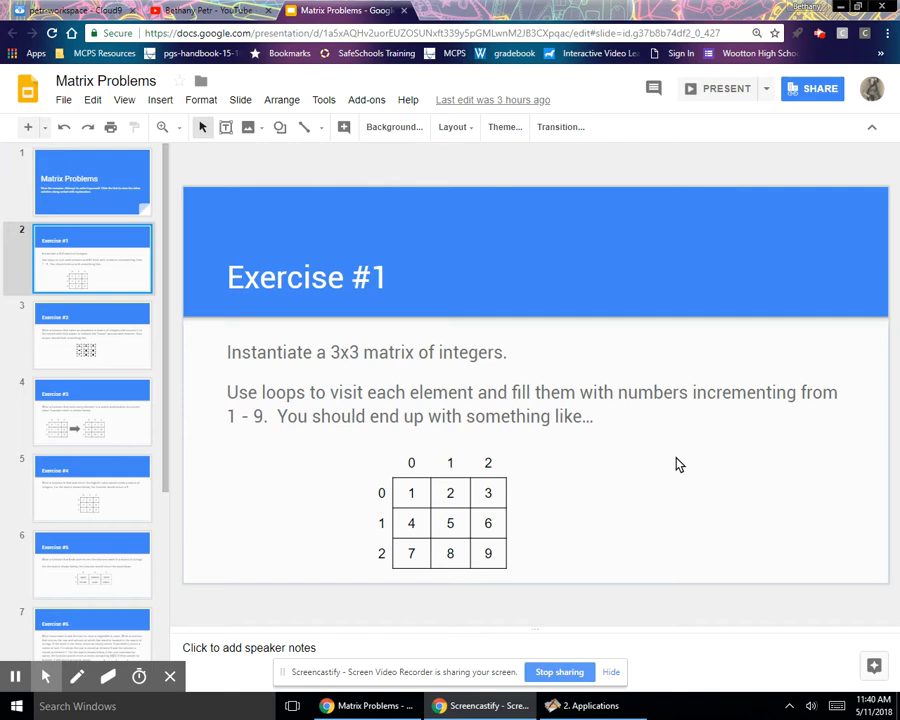
{"action": "mouse_move", "coordinate": [411, 493]}
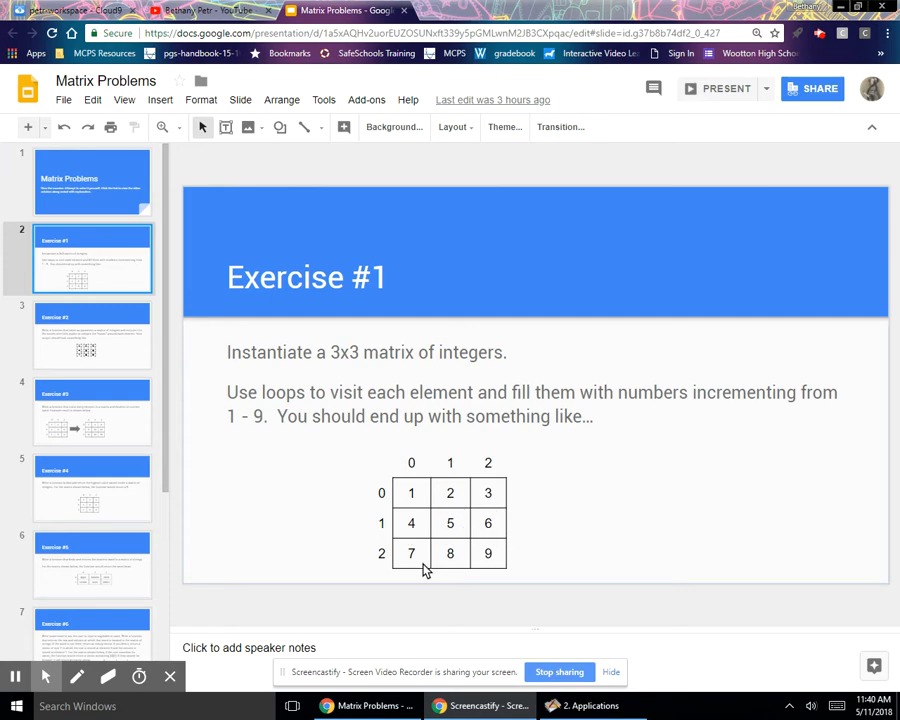
{"action": "mouse_move", "coordinate": [243, 211]}
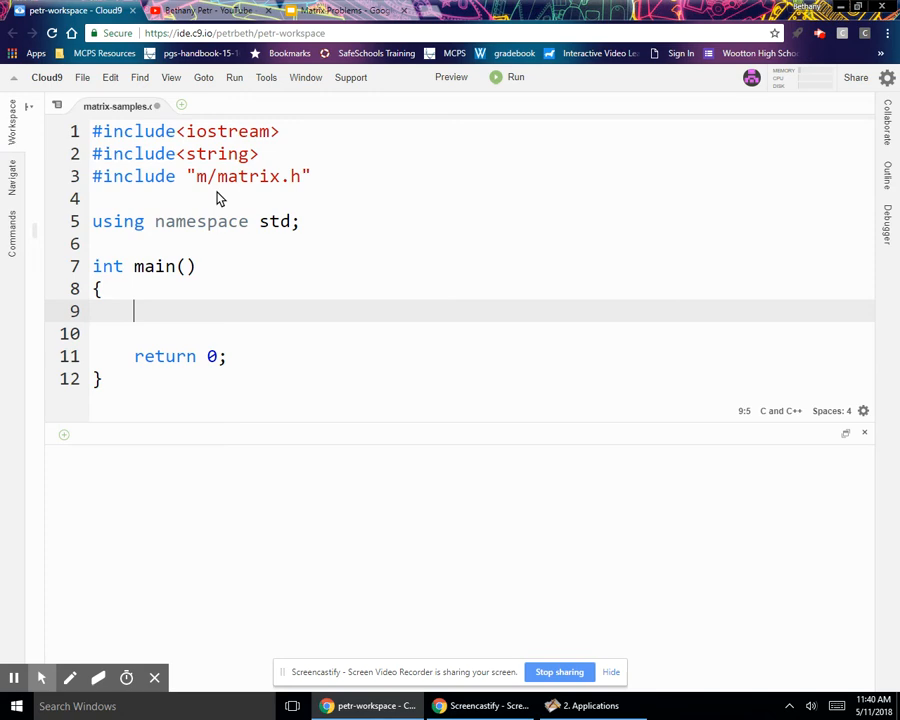
{"action": "mouse_move", "coordinate": [557, 323]}
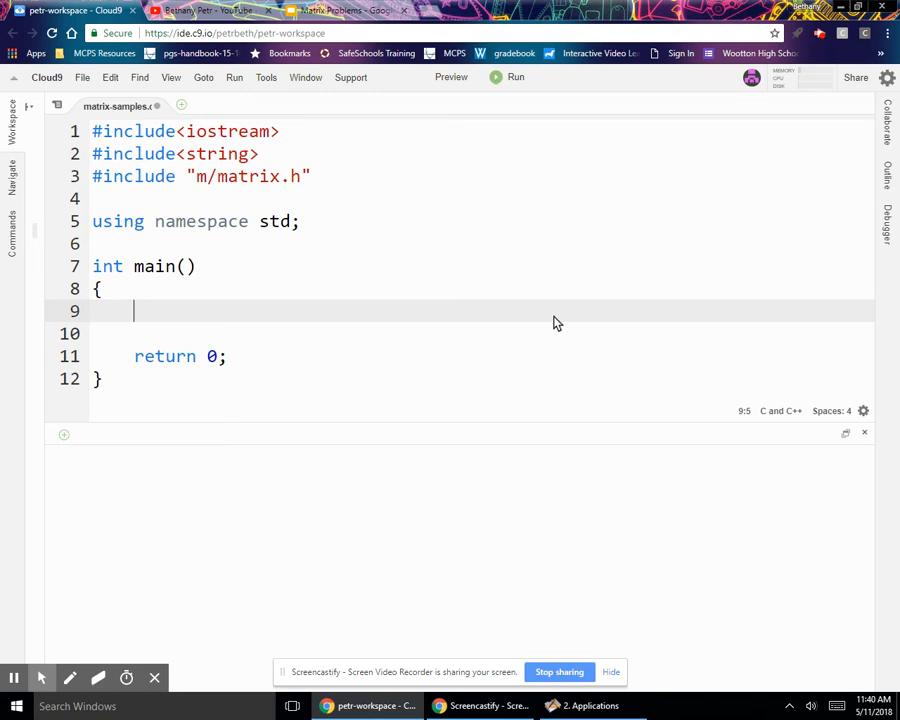
Declare matrix<int> m(3,3) on the empty line before return 0 in main
{"action": "type", "text": ","}
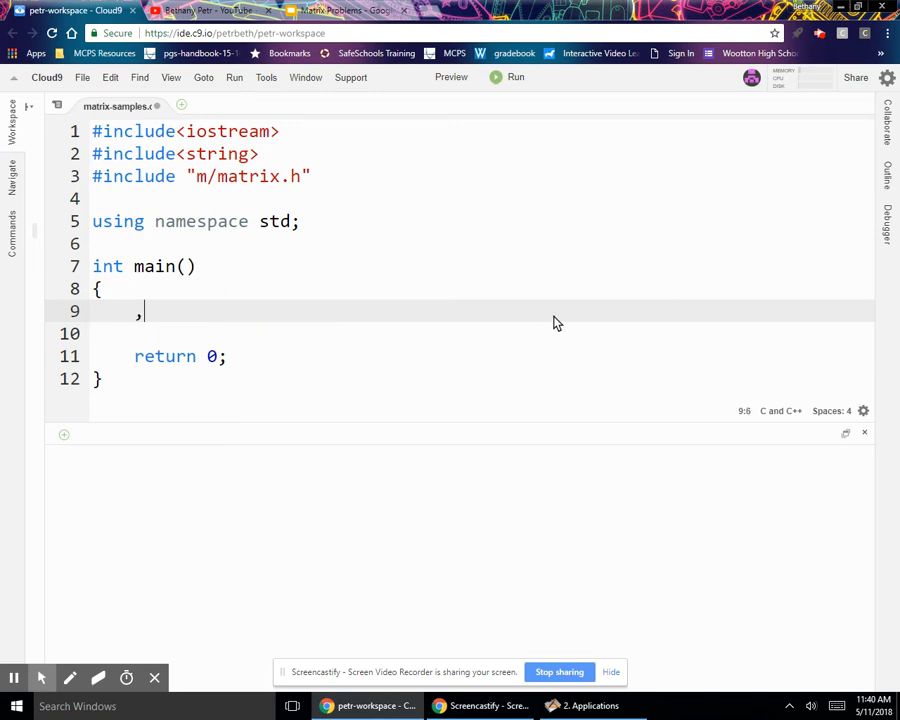
{"action": "type", "text": "matrix<int"}
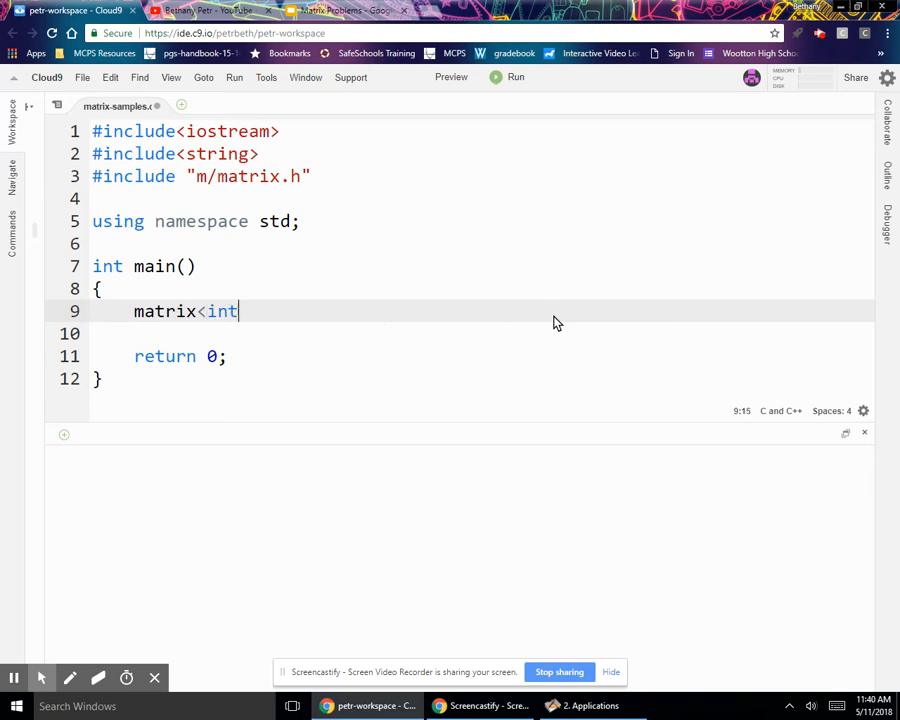
{"action": "type", "text": ">g"}
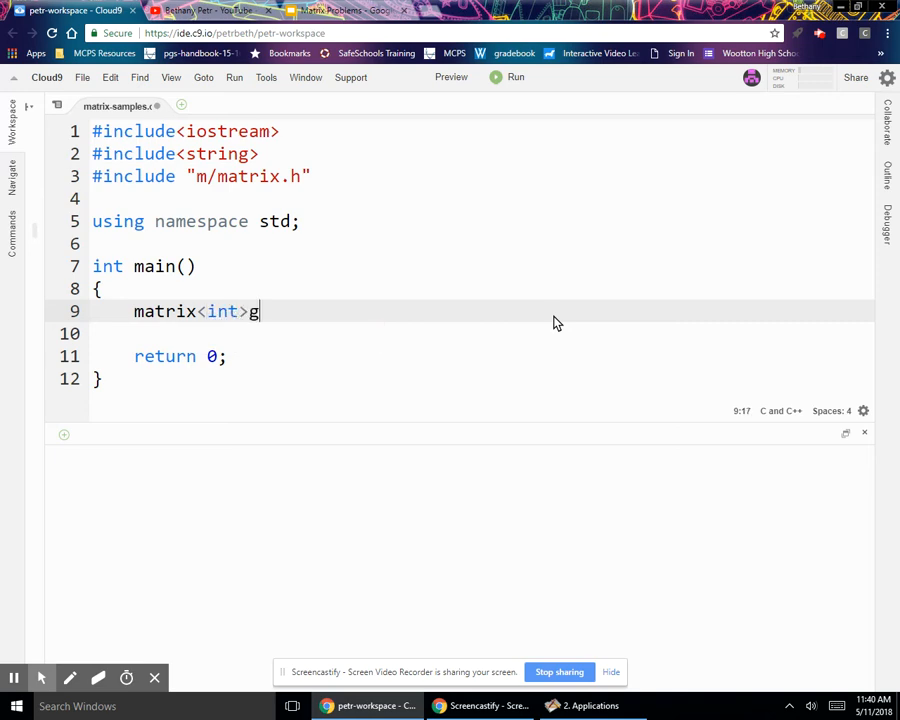
{"action": "type", "text": "m"}
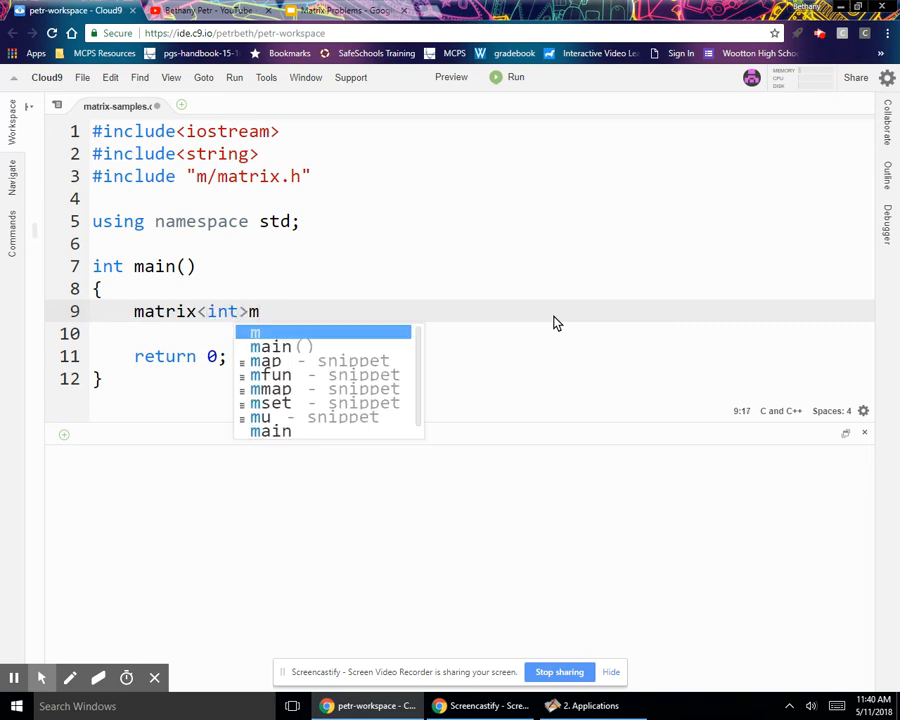
{"action": "type", "text": "(3,3);"}
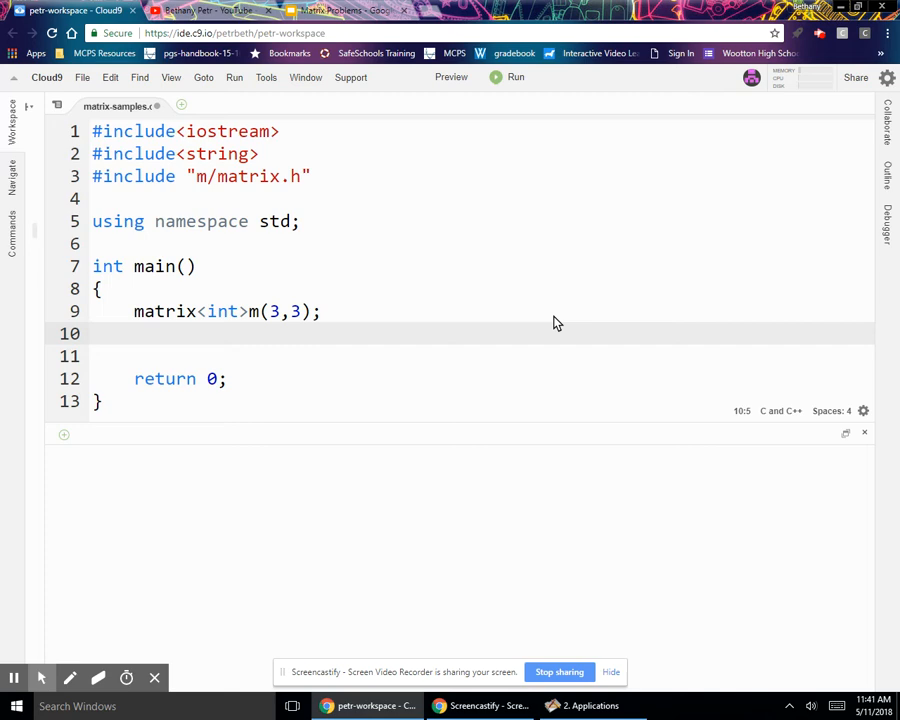
Write the outer loop for(int r=0; r<m.numRows(); r++)
{"action": "type", "text": "for(int"}
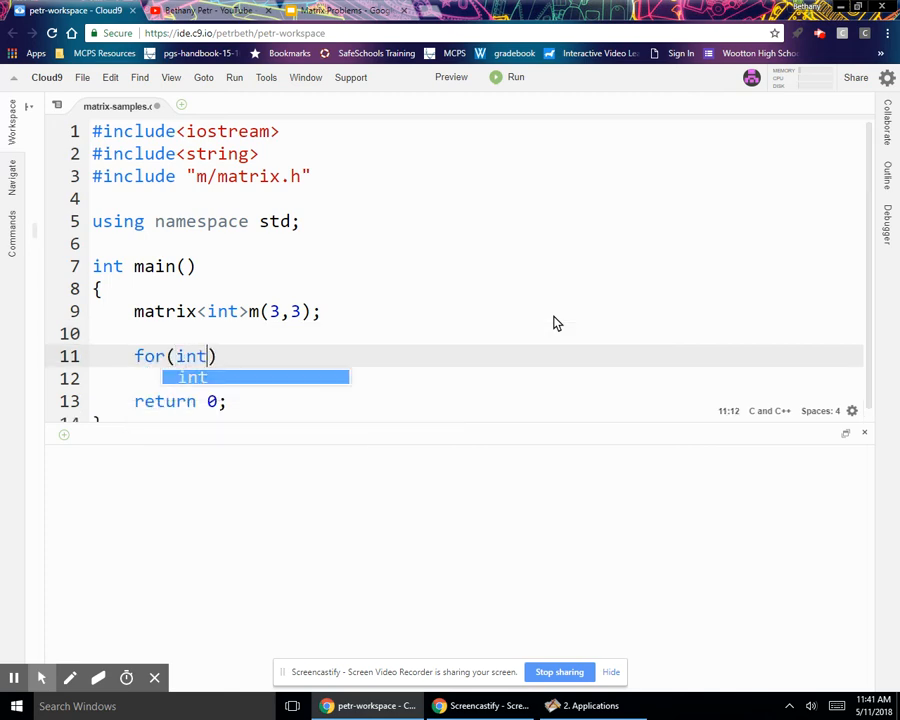
{"action": "type", "text": "r=0"}
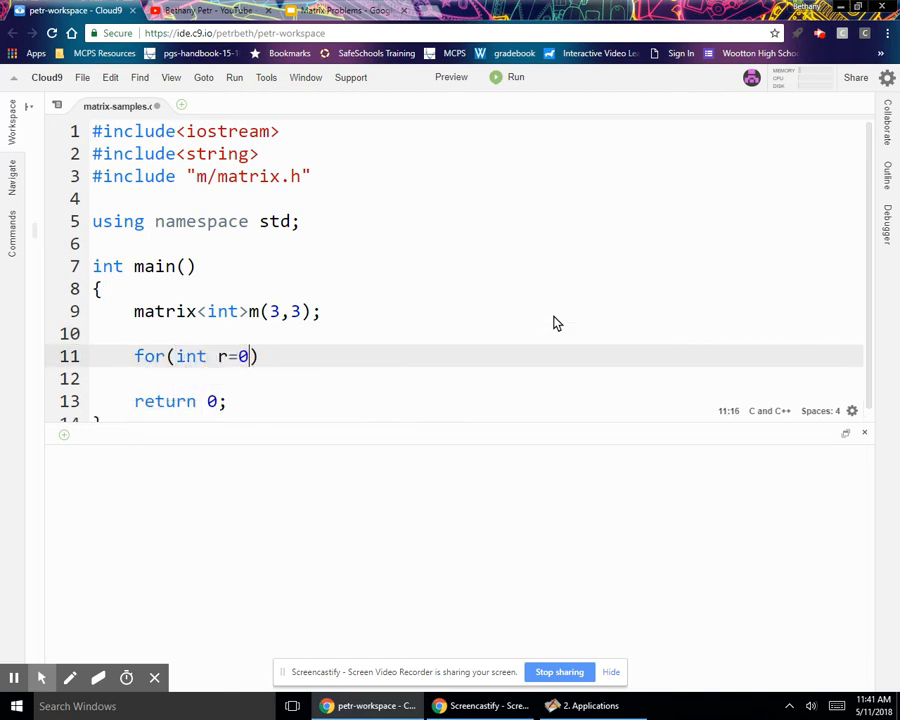
{"action": "type", "text": "; r<m."}
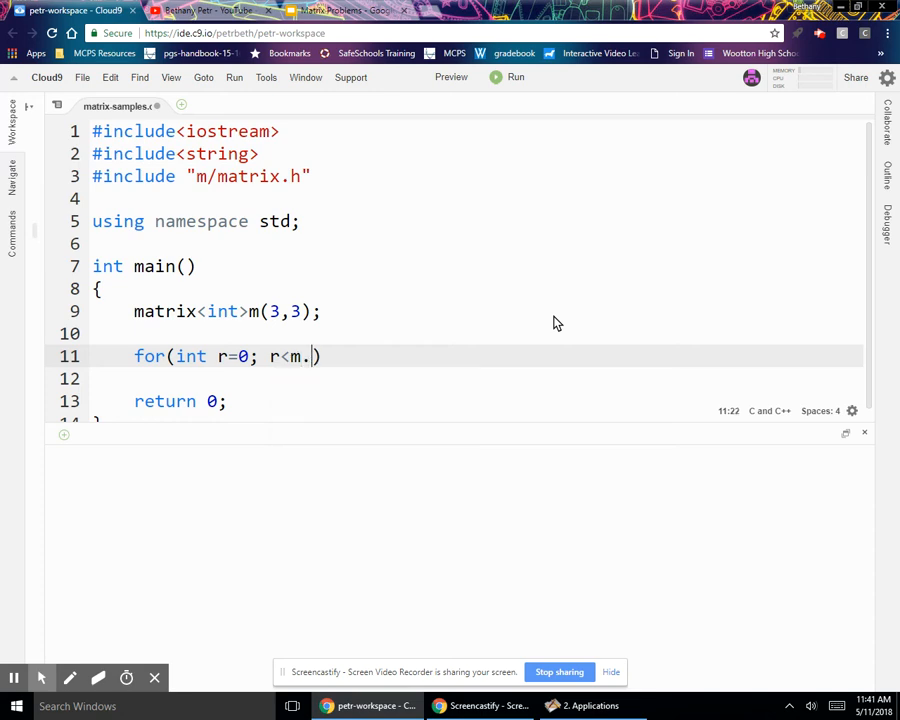
{"action": "type", "text": "numRows("}
{"action": "left_click", "coordinate": [476, 379]}
{"action": "type", "text": "{"}
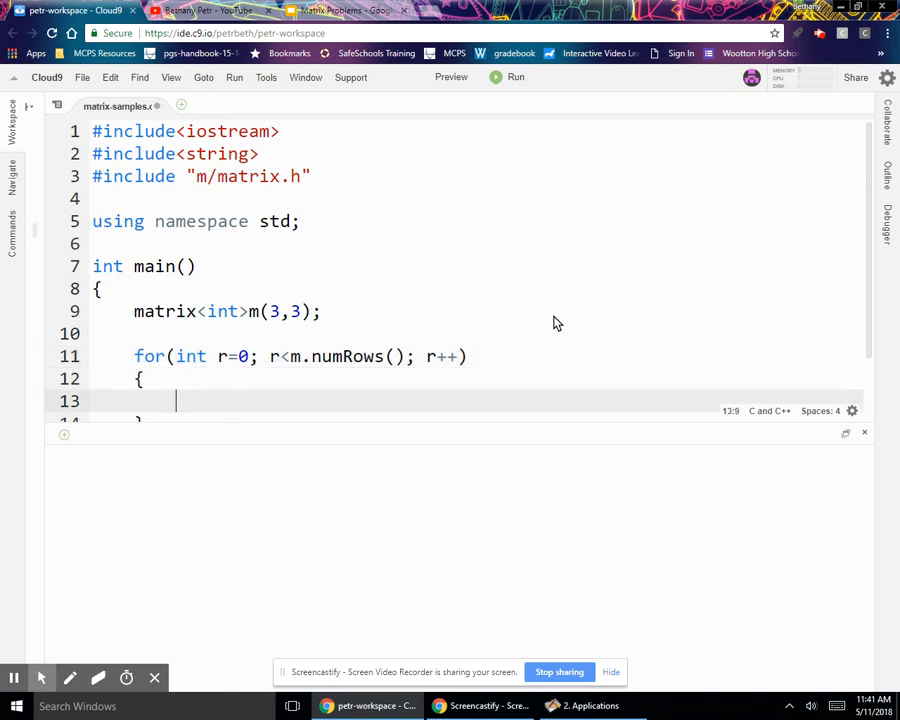
Add the inner loop for(int c=0; c<m.numCols(); c++) inside it
{"action": "type", "text": "for(int c=0;)"}
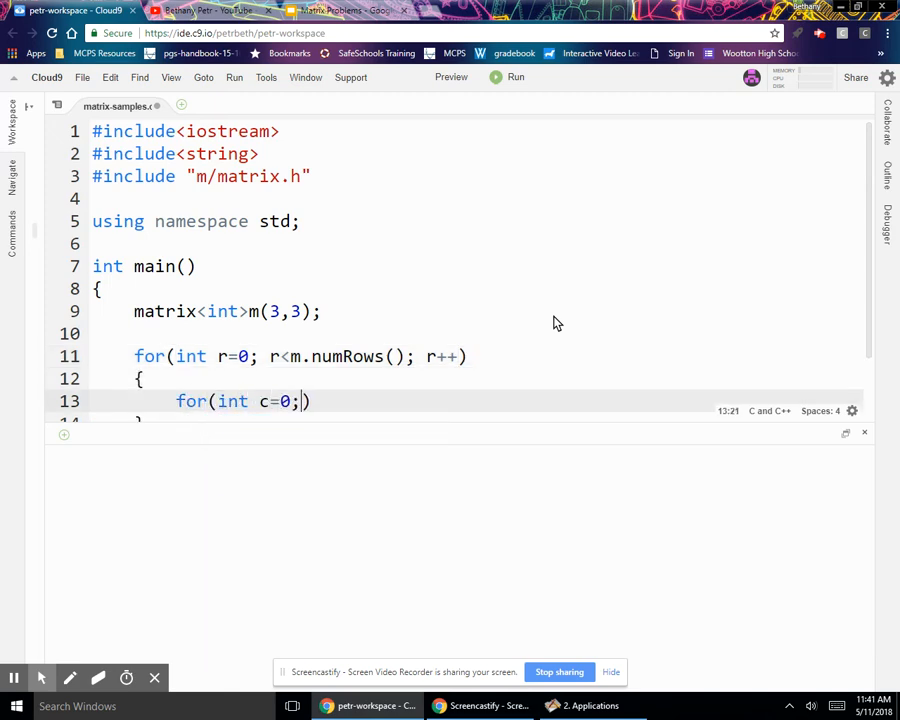
{"action": "type", "text": "c<m."}
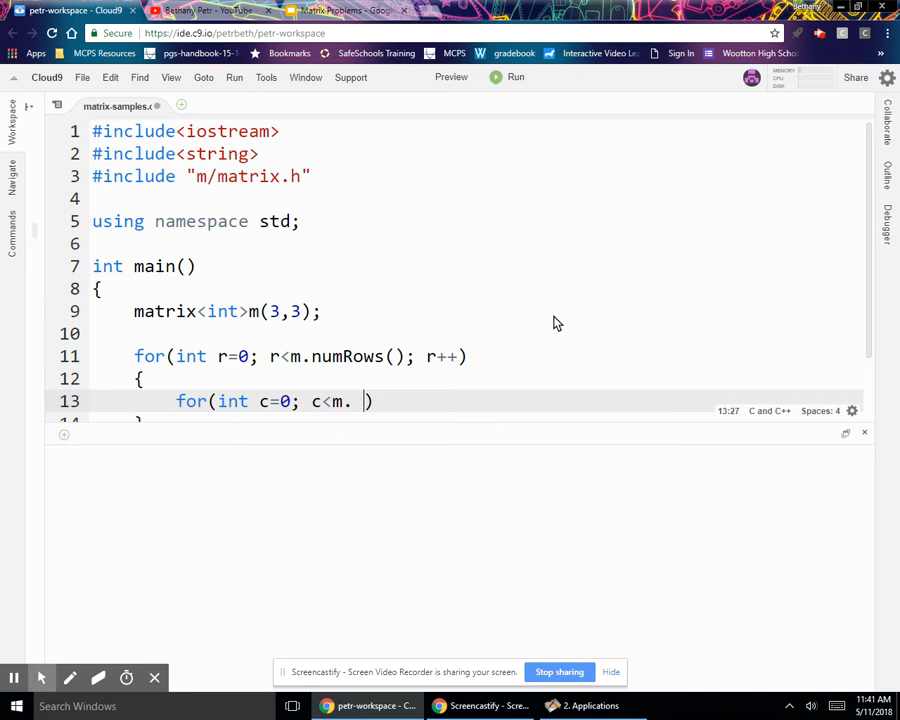
{"action": "type", "text": "numCols()"}
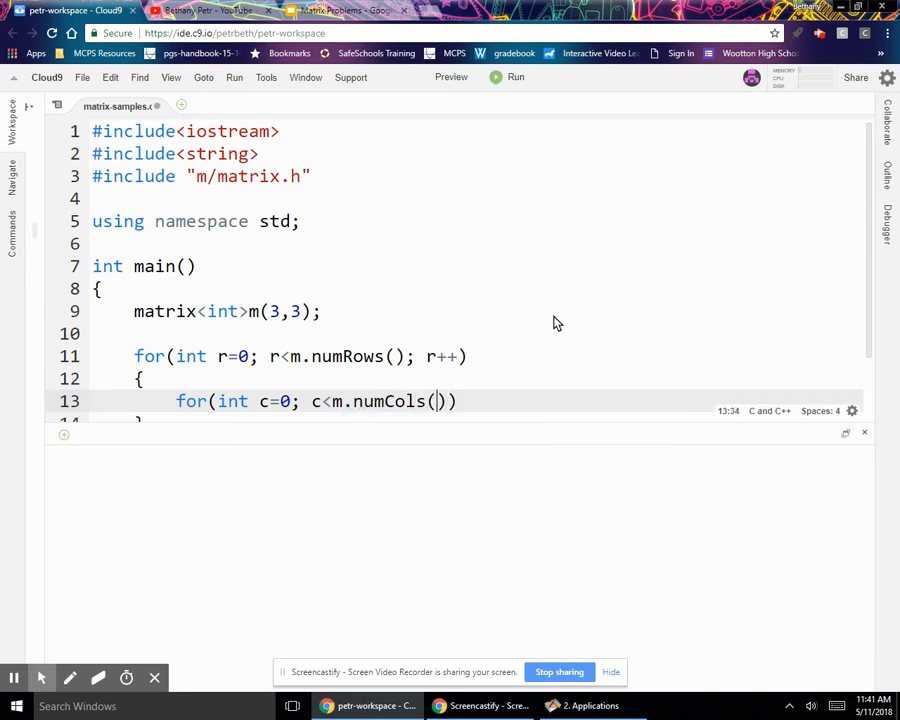
{"action": "type", "text": "; c++)"}
{"action": "type", "text": "{"}
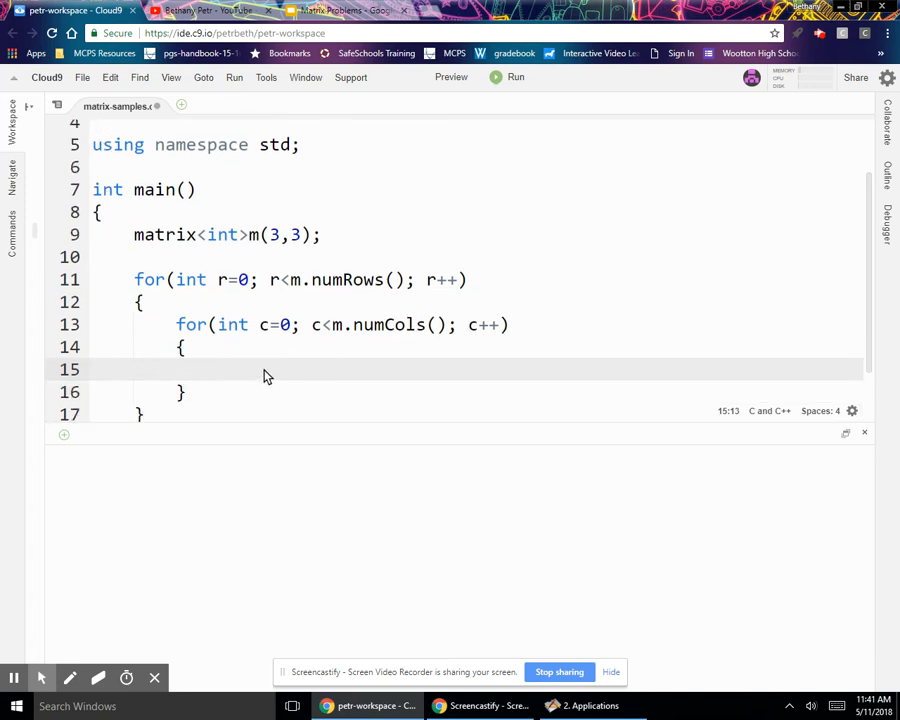
Start the m[r][c] assignment and declare the counter int num=1
{"action": "type", "text": ","}
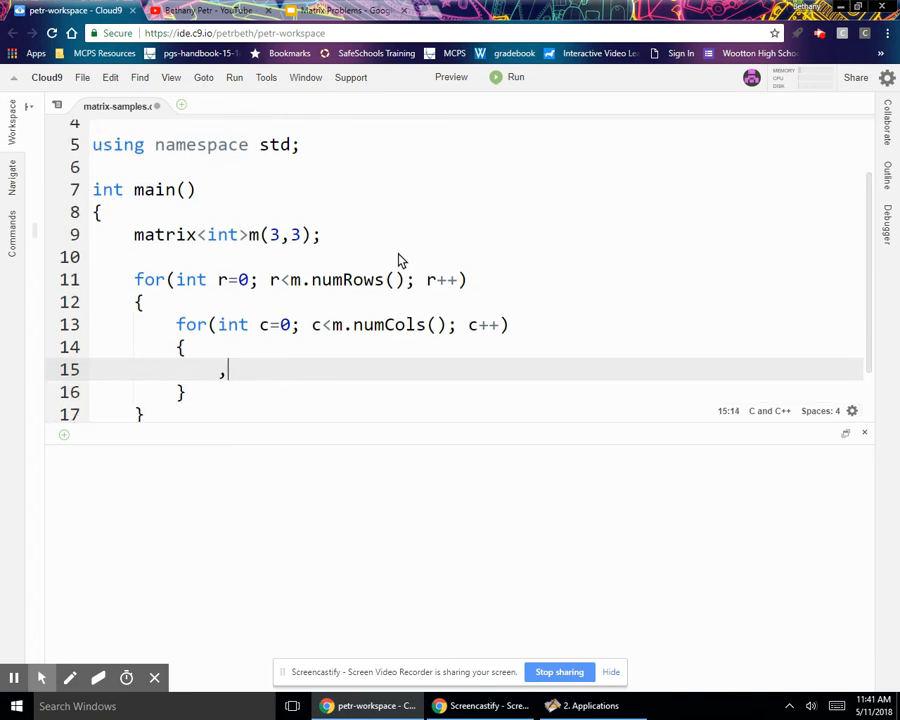
{"action": "type", "text": "m[r]c"}
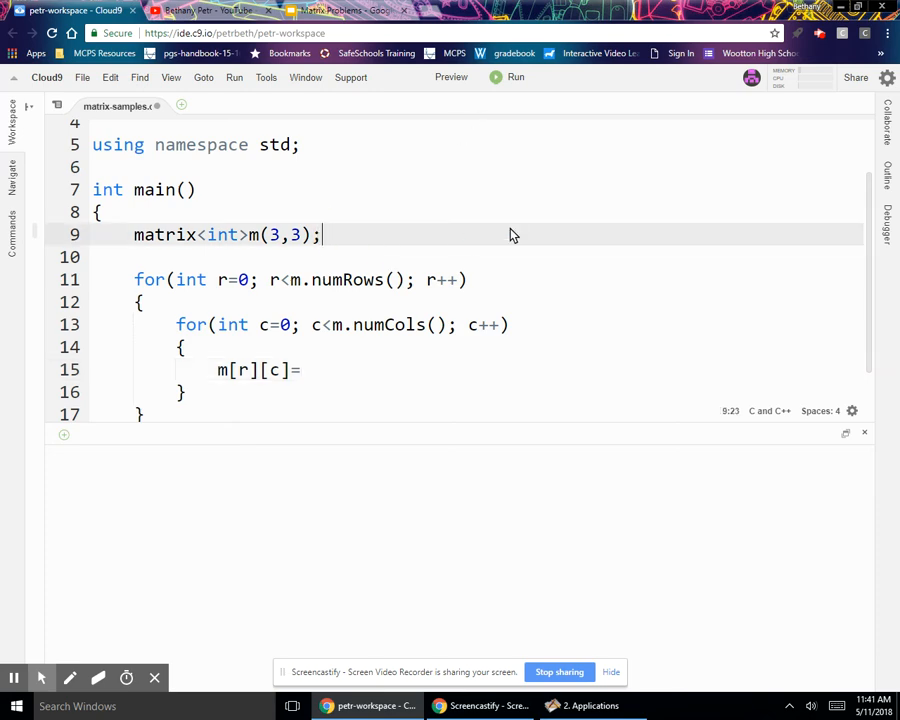
{"action": "type", "text": "int i="}
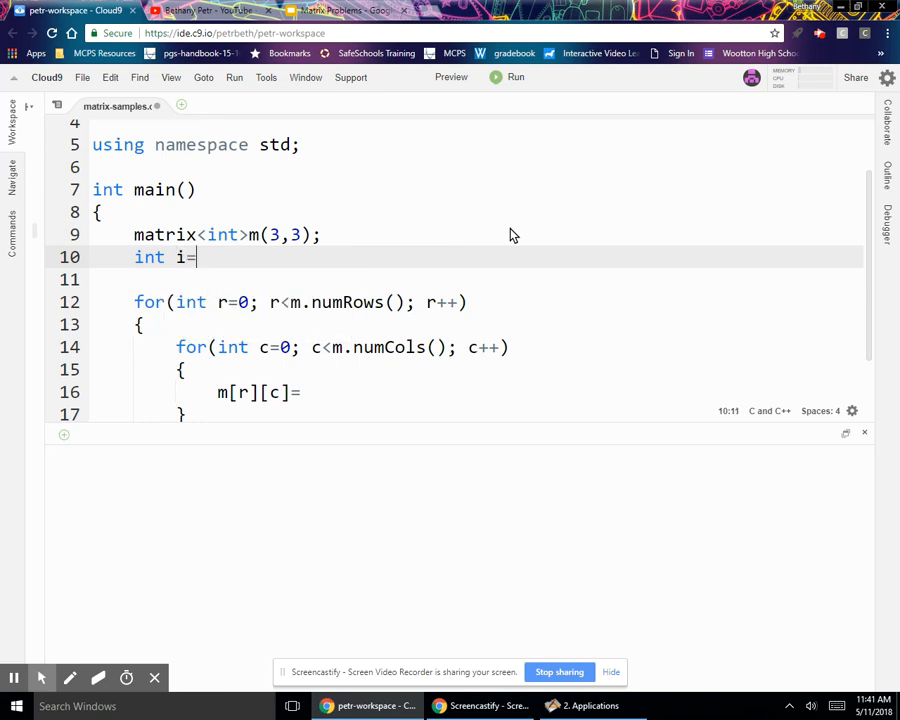
{"action": "type", "text": "num"}
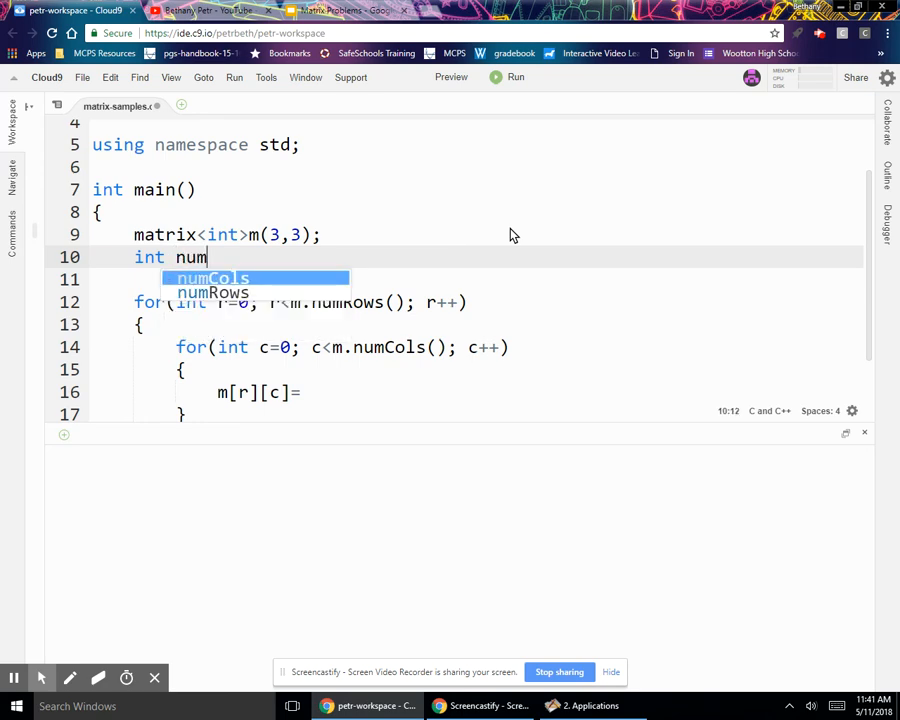
{"action": "type", "text": "=1;"}
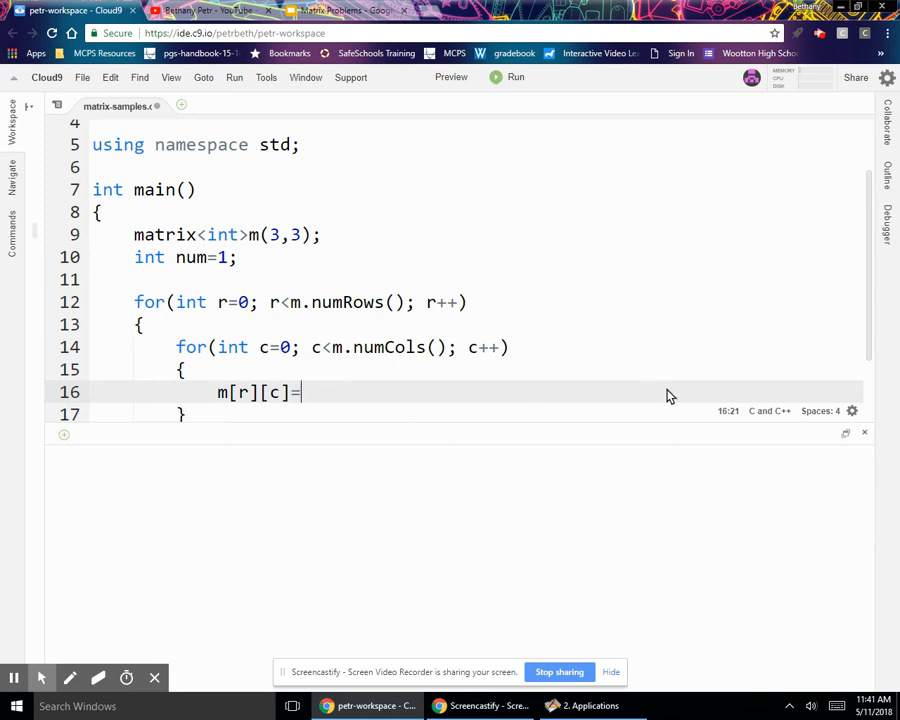
Complete m[r][c]=num; and add num++; inside the inner loop
{"action": "type", "text": "num;"}
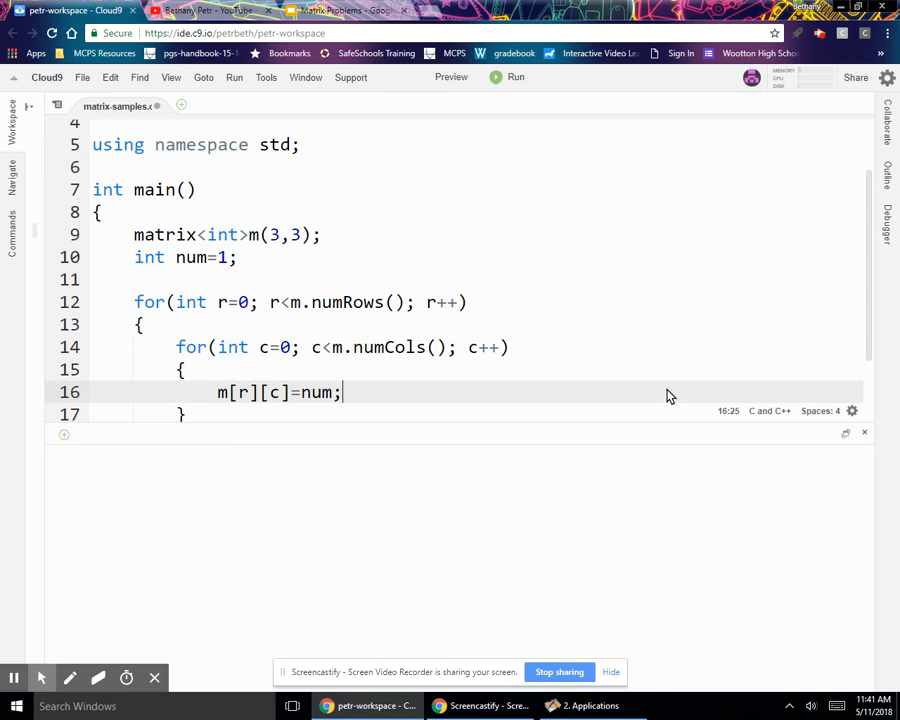
{"action": "type", "text": "n"}
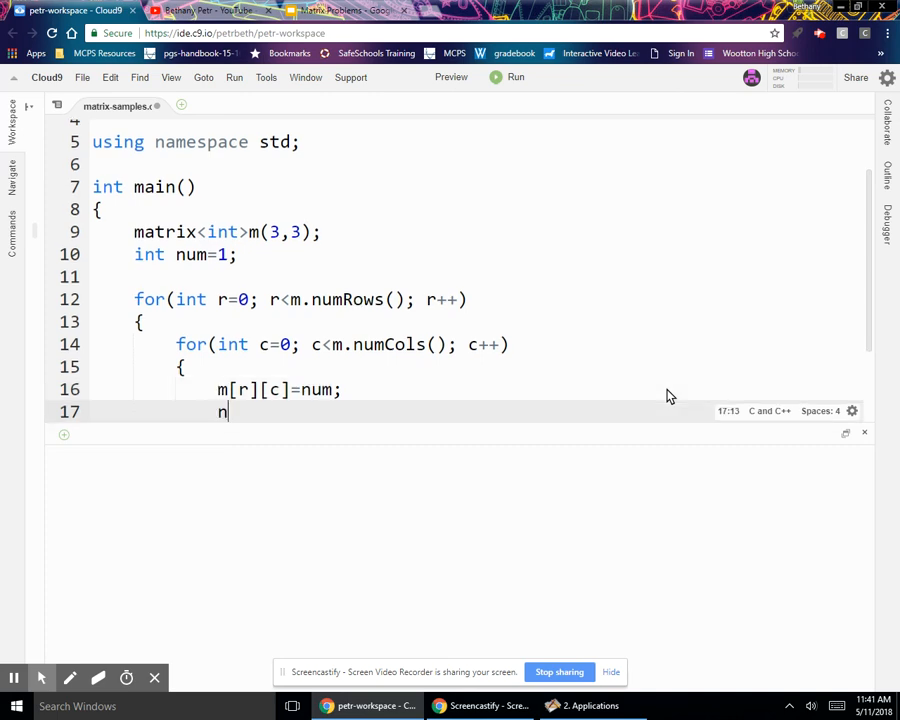
{"action": "type", "text": "um++;"}
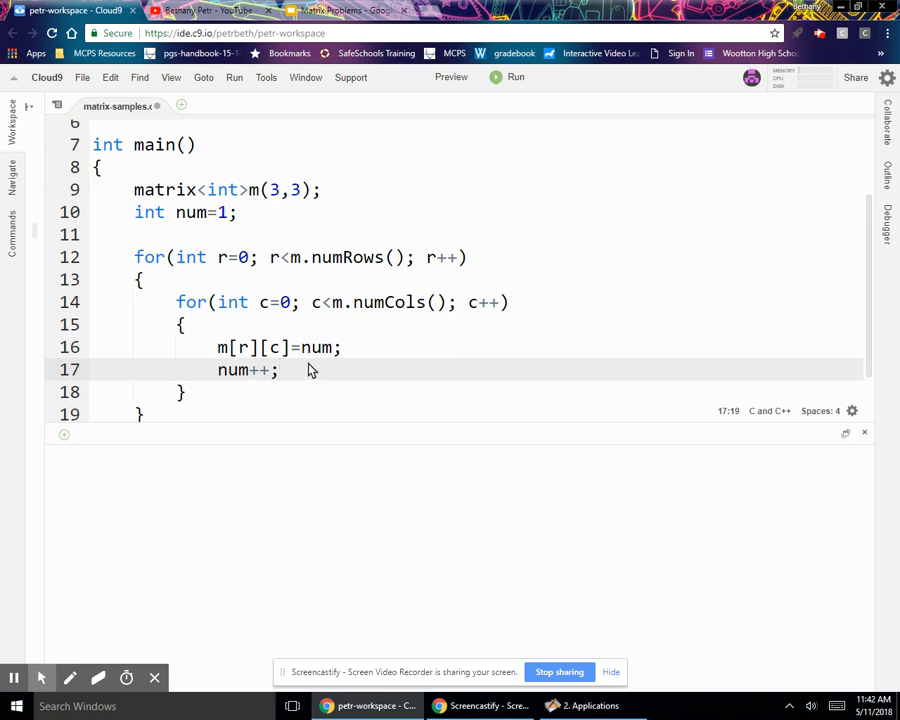
{"action": "mouse_move", "coordinate": [328, 258]}
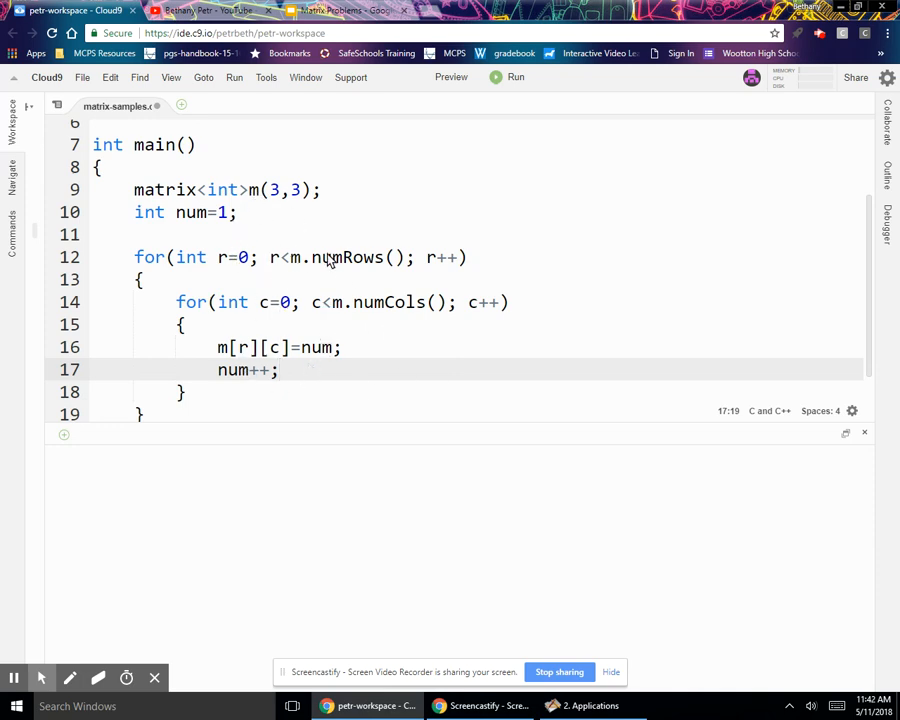
Return to the Exercise #1 slide showing the expected 1–9 grid
{"action": "left_click", "coordinate": [345, 10]}
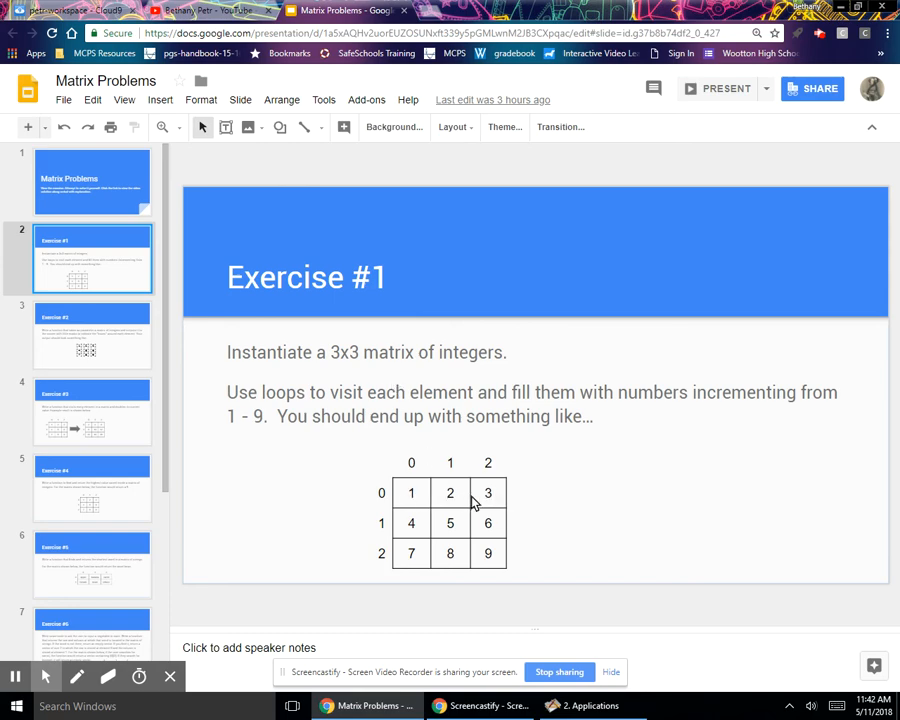
{"action": "mouse_move", "coordinate": [473, 564]}
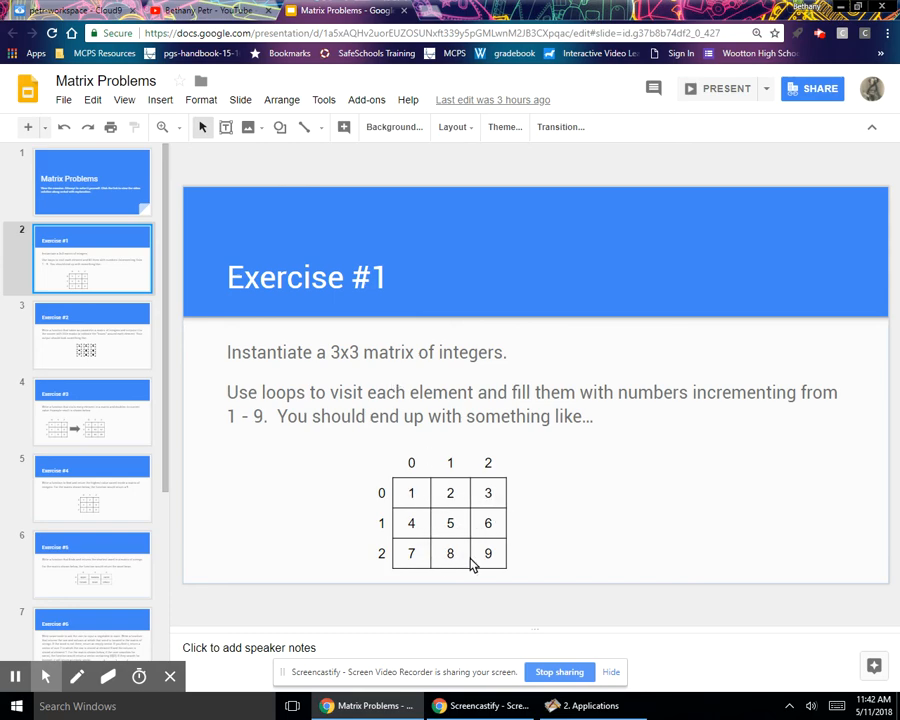